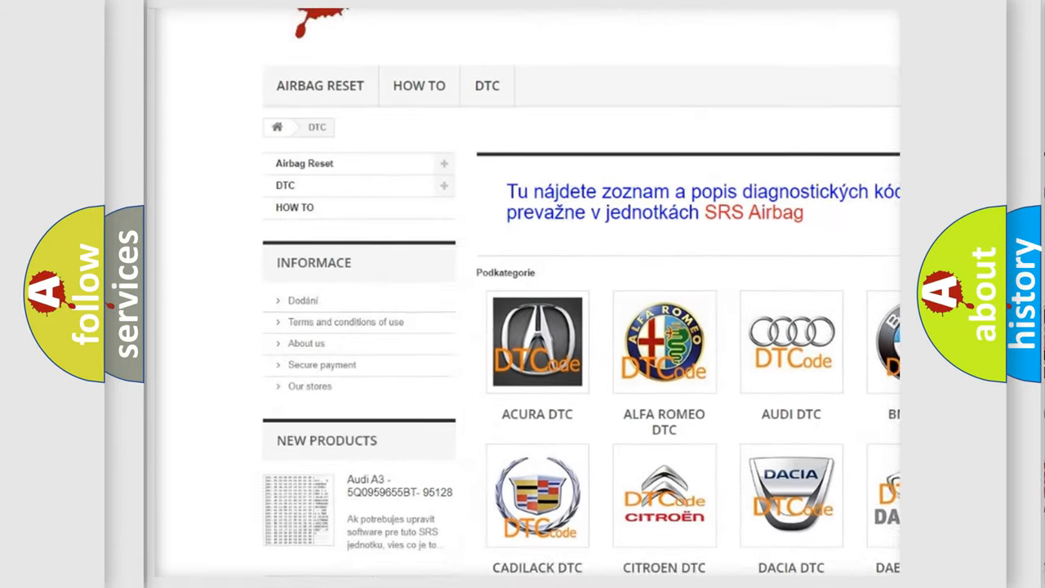
scroll(down, 3)
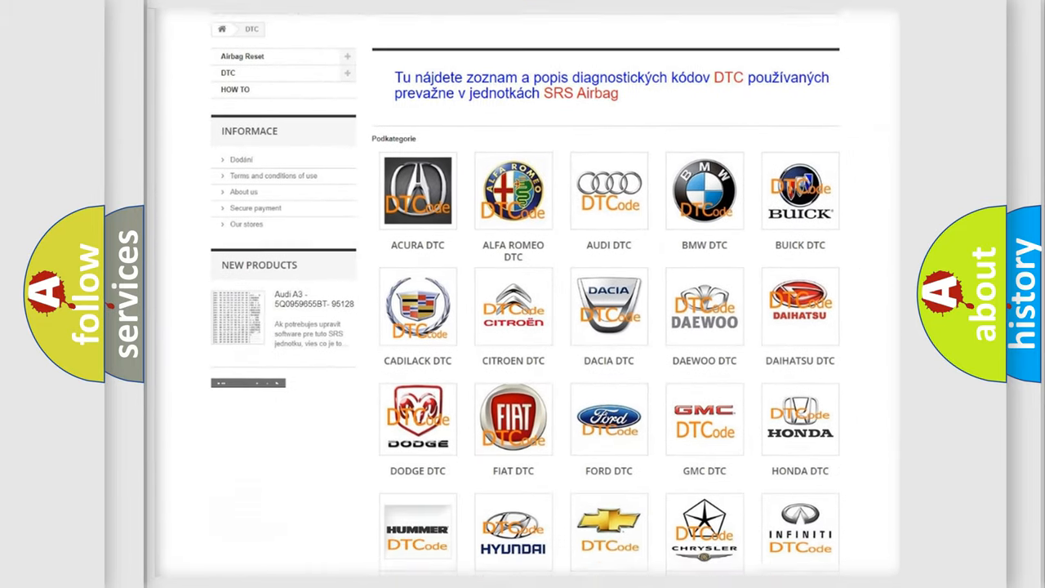
scroll(down, 3)
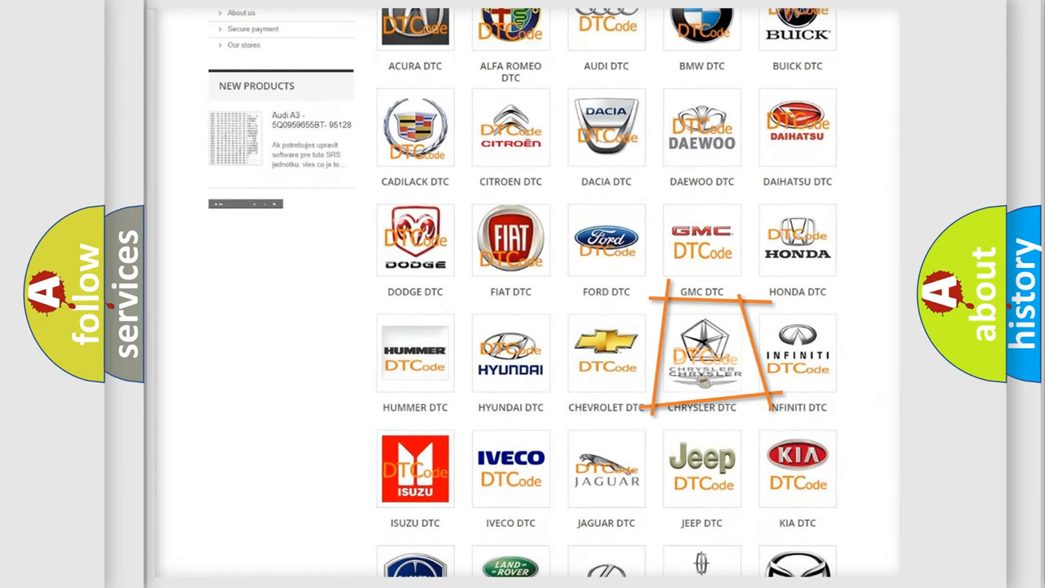